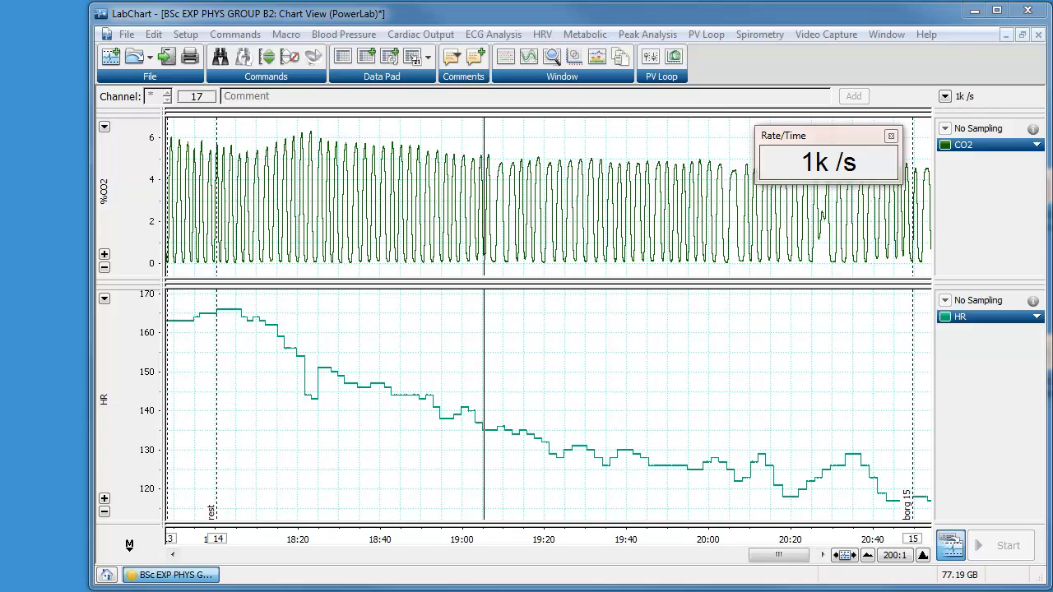
# Step: Compress the time axis from 200:1 to 1k:1 to show every load and Borg comment
pyautogui.click(554, 354)
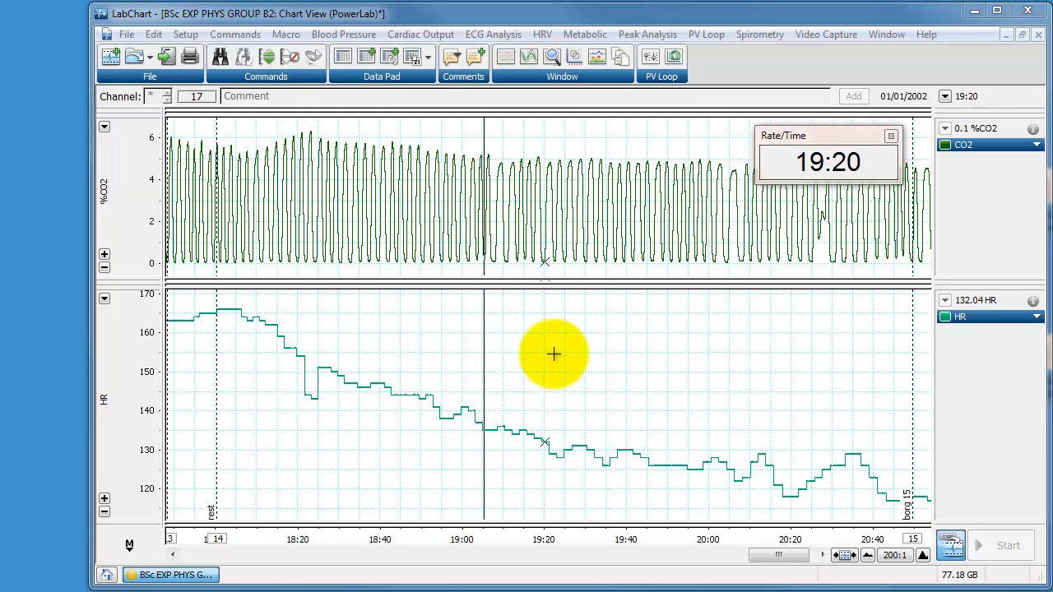
pyautogui.click(870, 554)
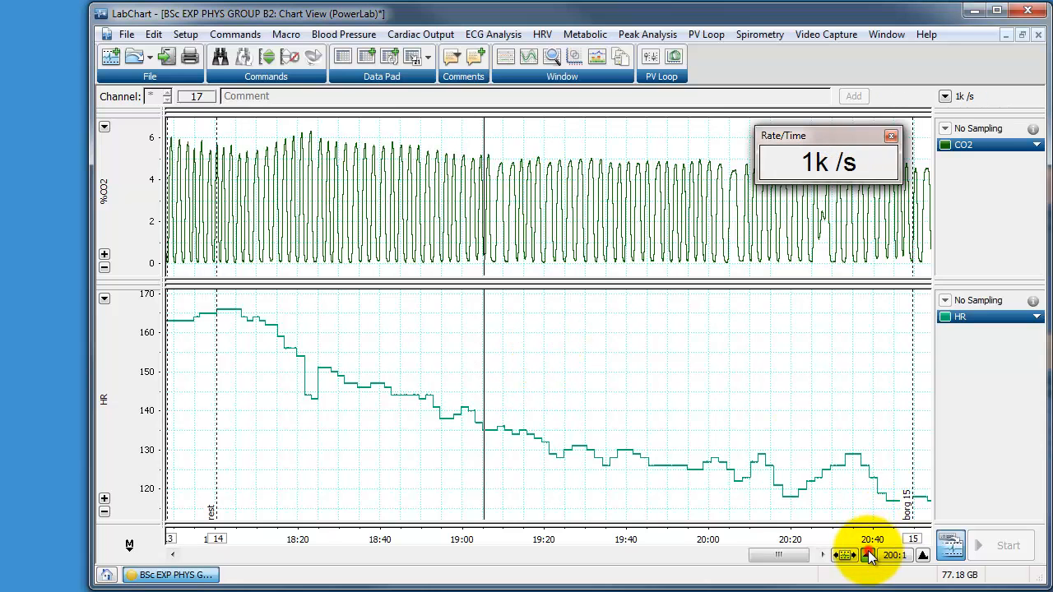
pyautogui.click(866, 556)
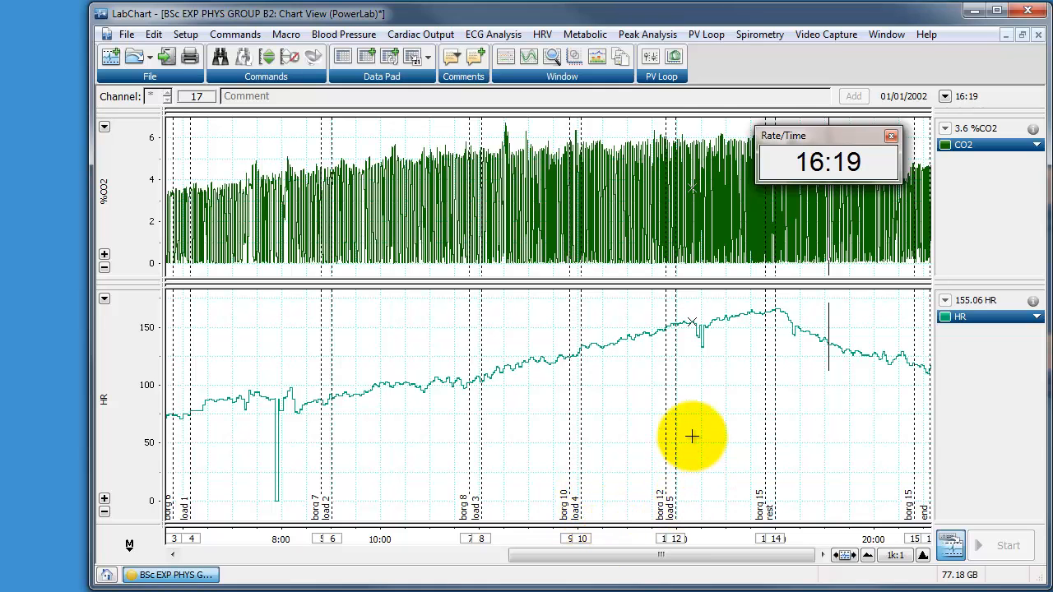
# Step: Zoom the time axis back to 200:1 on the recovery section
pyautogui.click(922, 555)
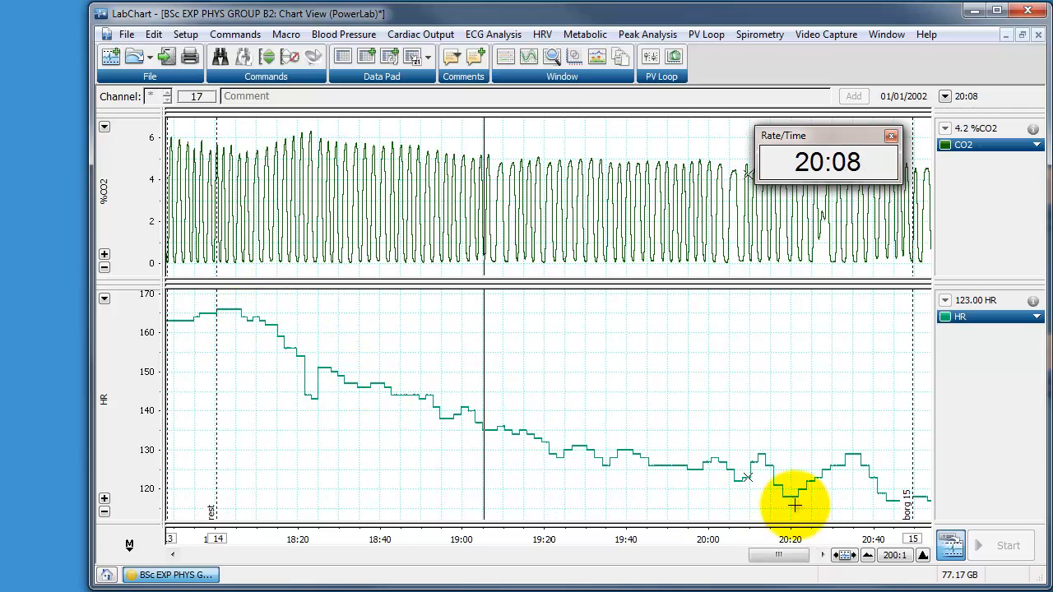
pyautogui.moveTo(792, 493)
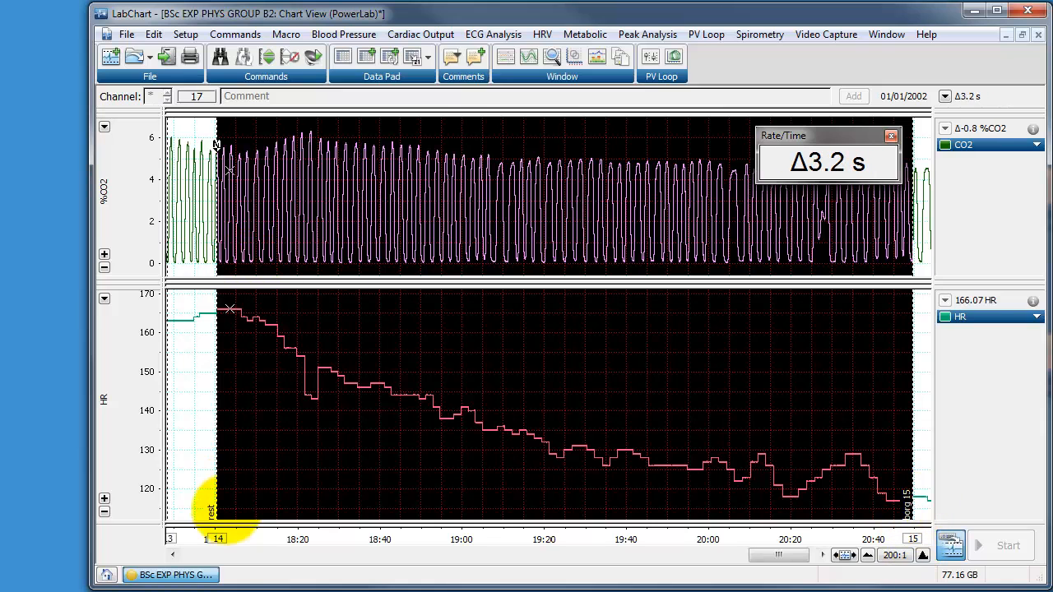
# Step: Select the recovery data on both channels and show the chart commands
pyautogui.click(219, 539)
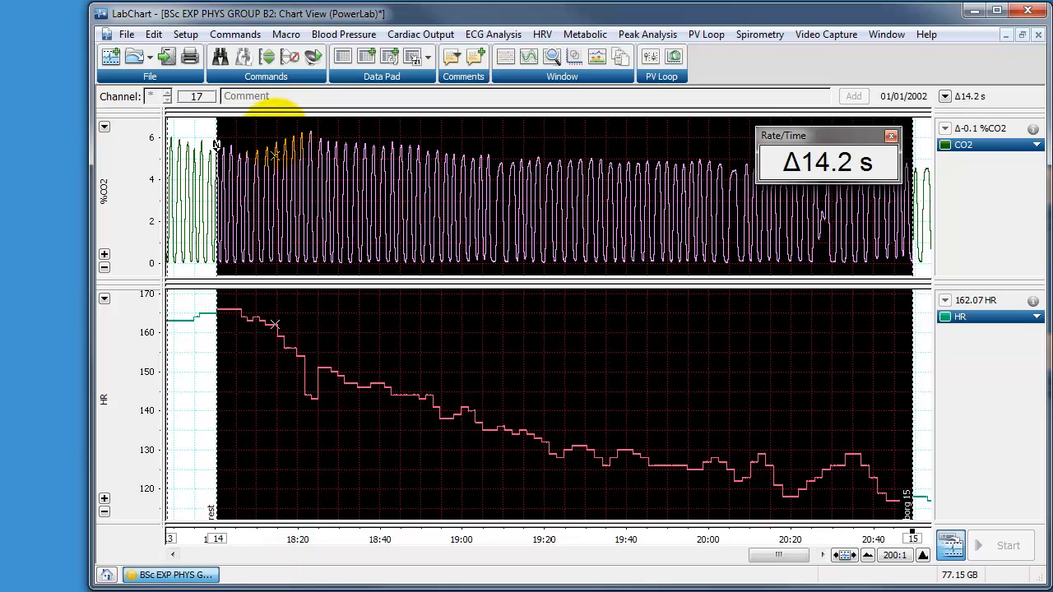
pyautogui.click(234, 34)
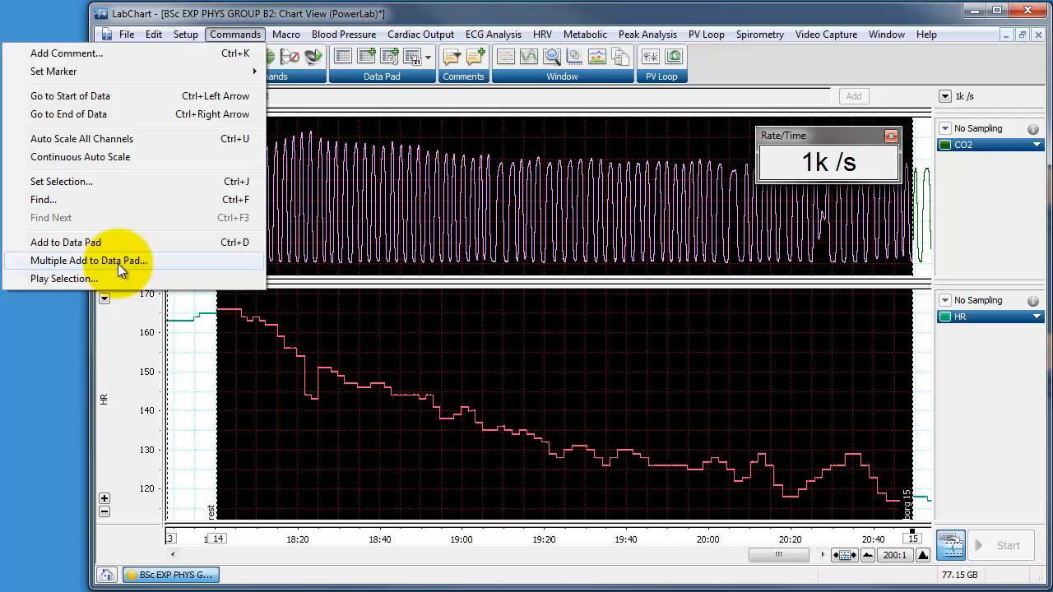
# Step: Add 5-second means every 20 seconds over the current selection to the Data Pad
pyautogui.click(88, 260)
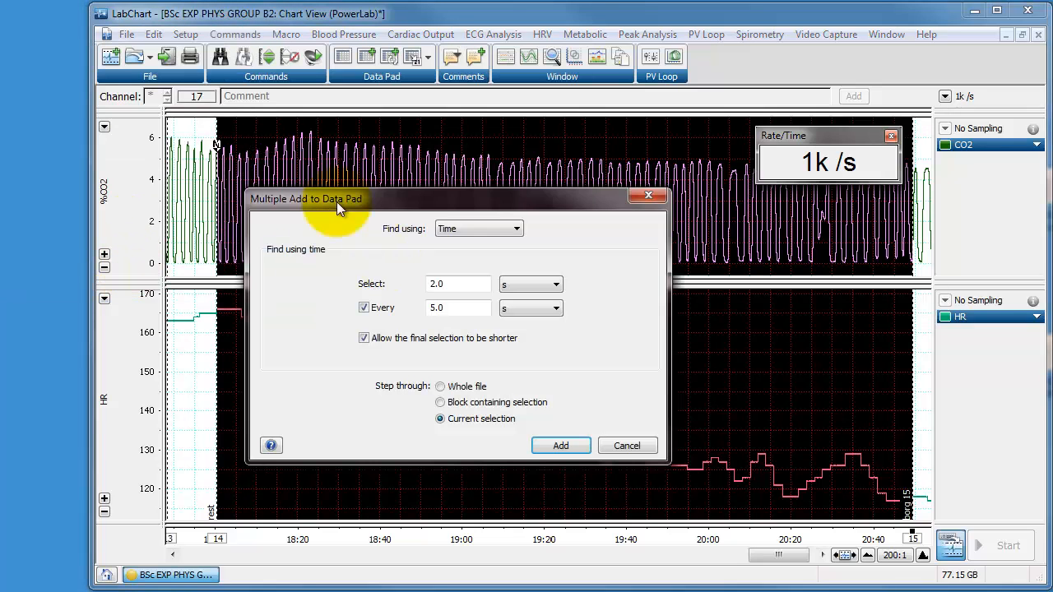
pyautogui.moveTo(409, 235)
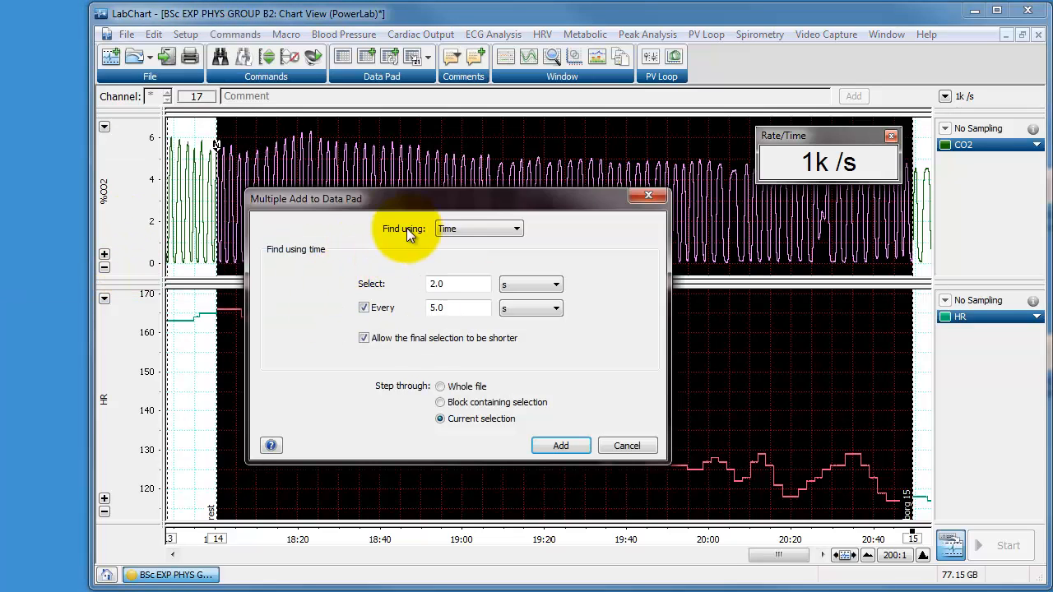
pyautogui.moveTo(464, 234)
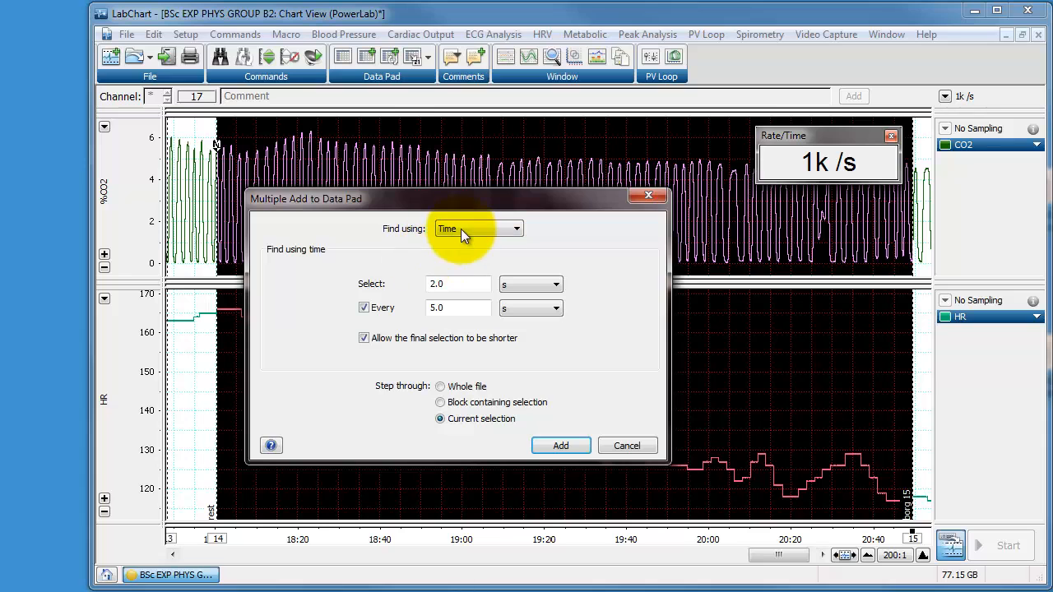
pyautogui.click(458, 283)
pyautogui.write('5')
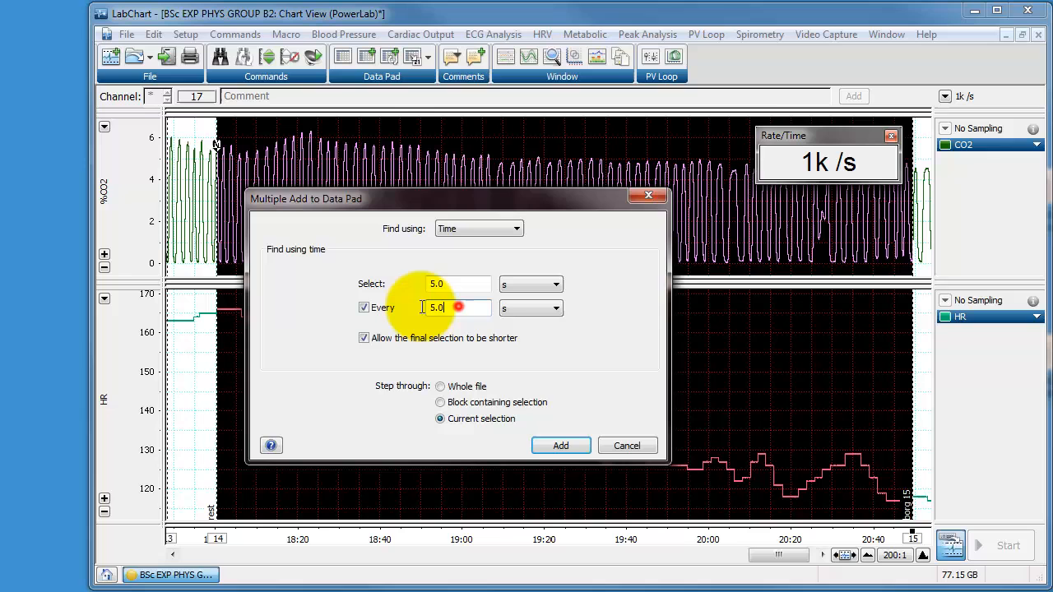
pyautogui.write('20')
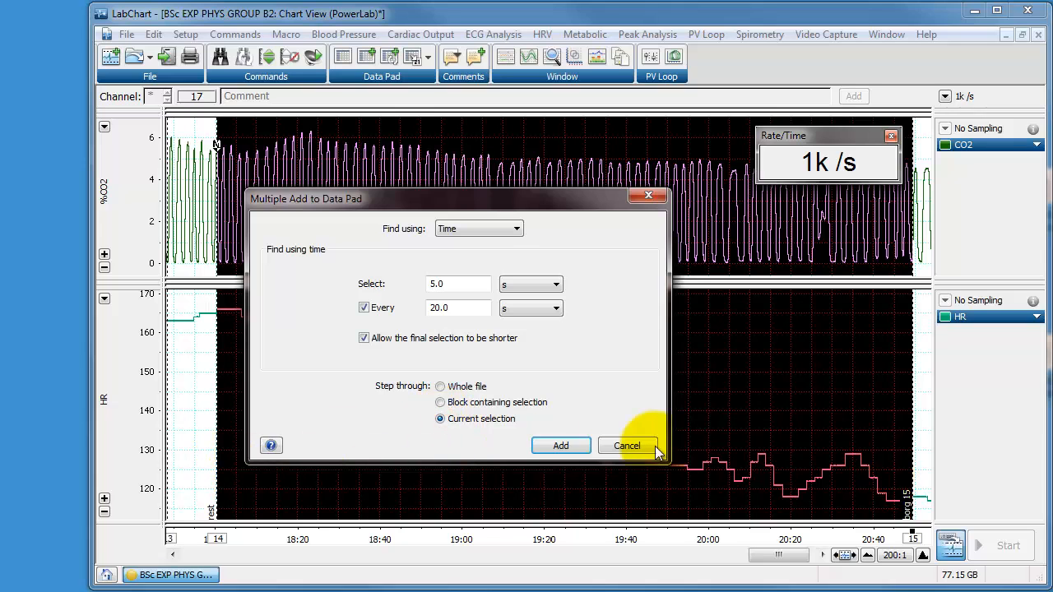
pyautogui.click(560, 445)
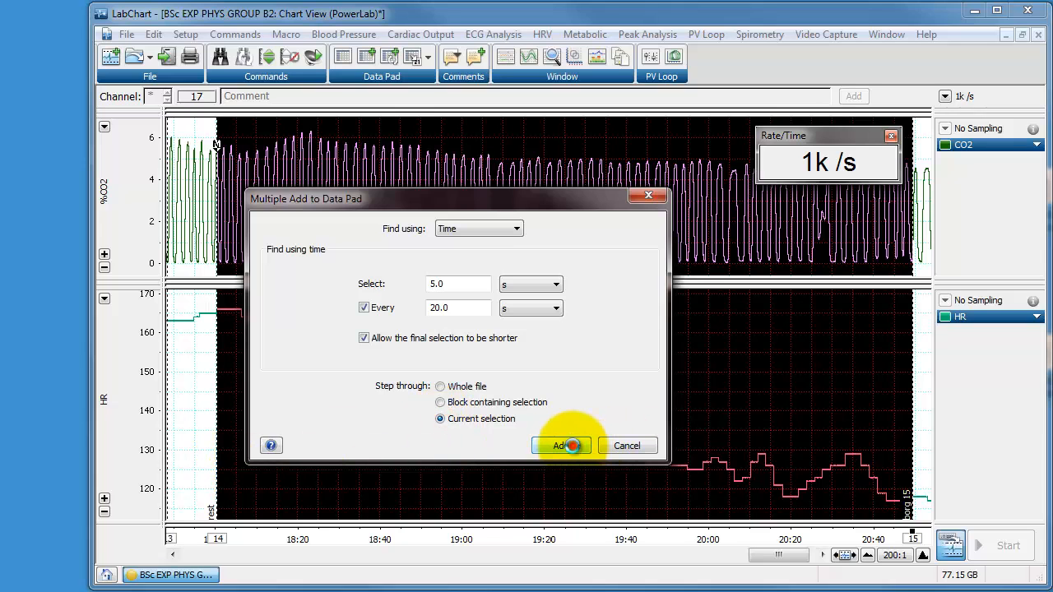
pyautogui.click(562, 445)
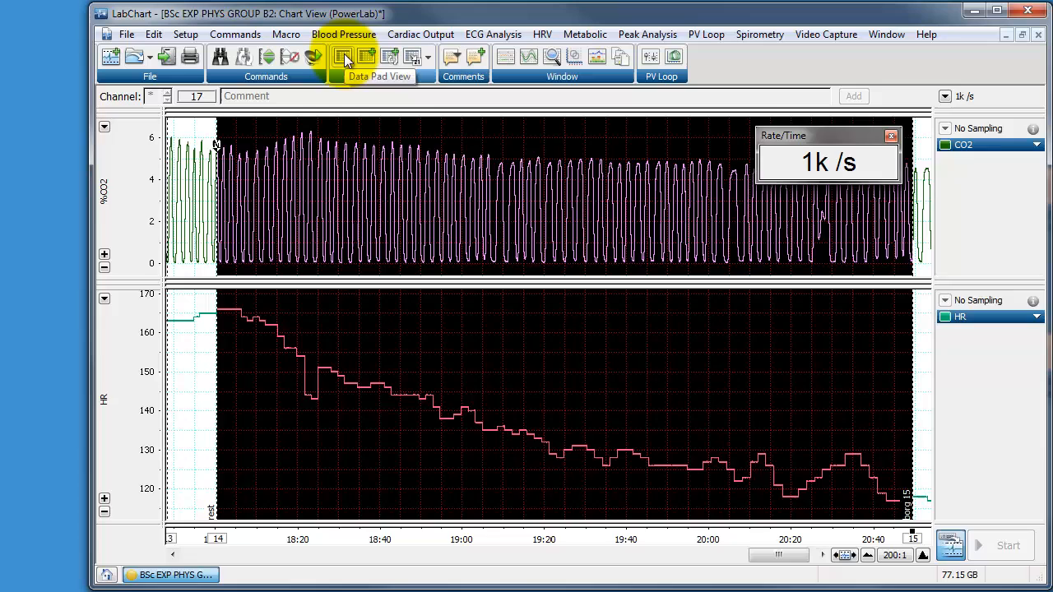
# Step: In Data Pad View, delete rows 2 to 13, keeping only the first row
pyautogui.click(342, 56)
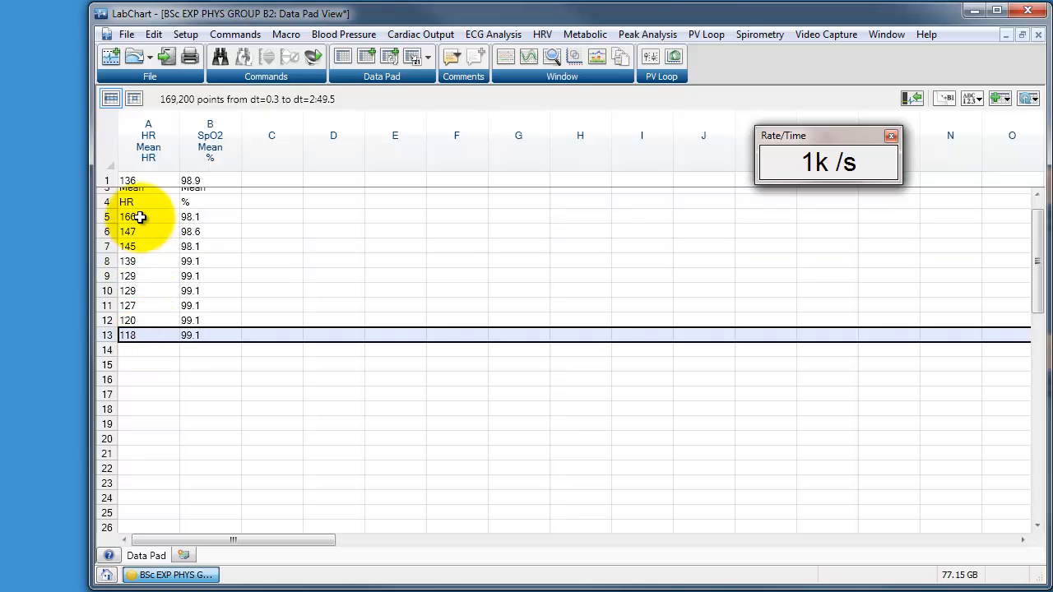
pyautogui.click(128, 216)
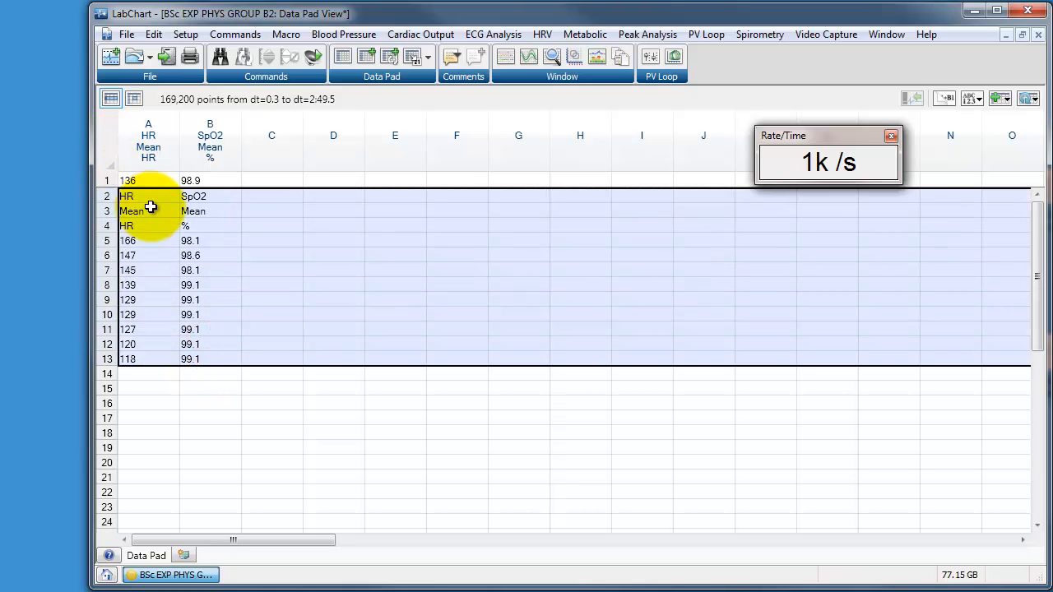
pyautogui.click(505, 56)
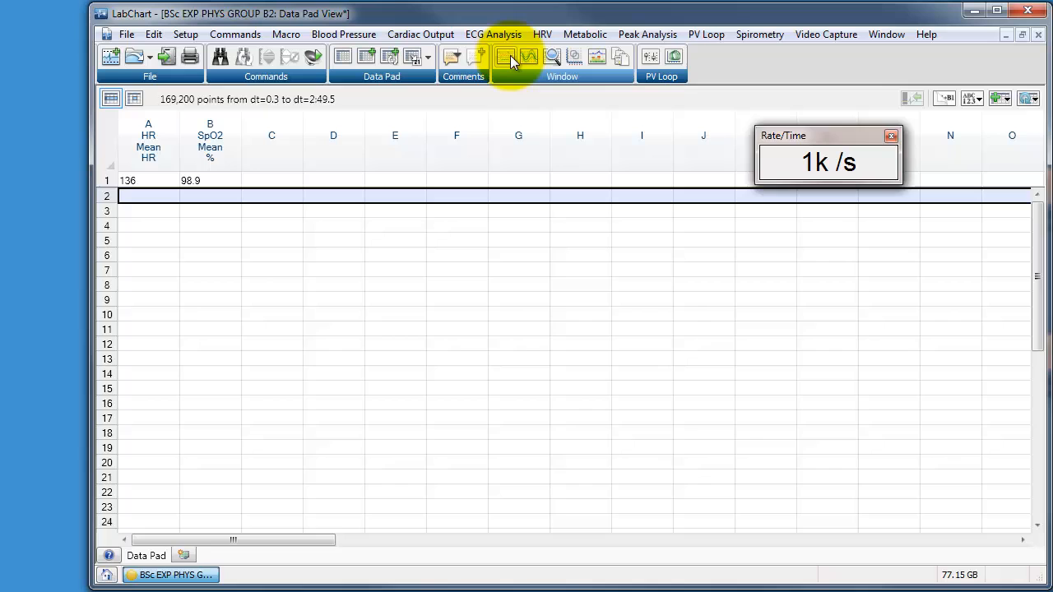
# Step: From Chart View, add 5-second means every 5 seconds to the Data Pad
pyautogui.click(504, 56)
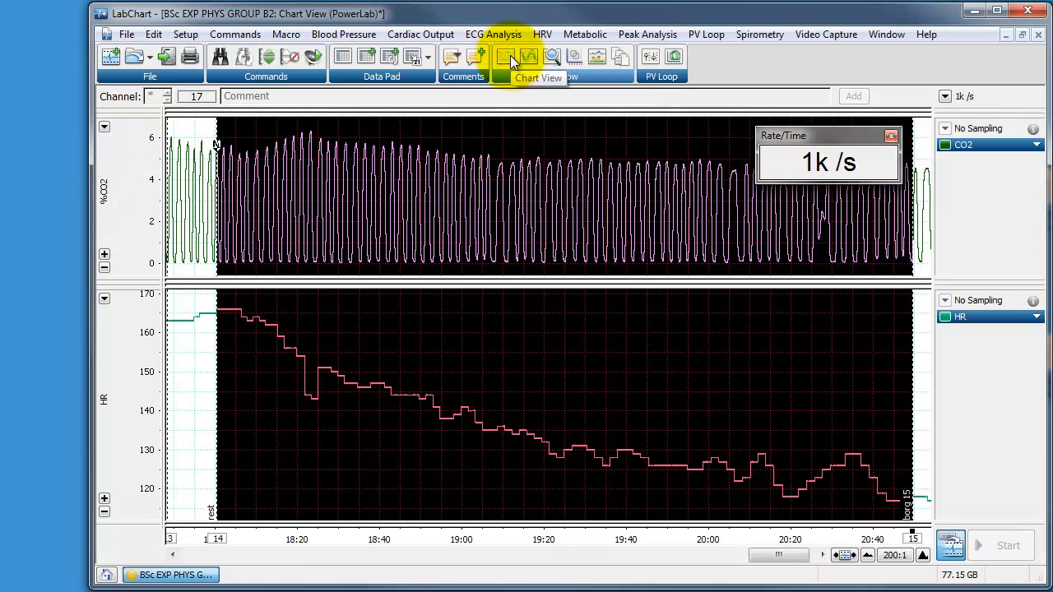
pyautogui.click(235, 34)
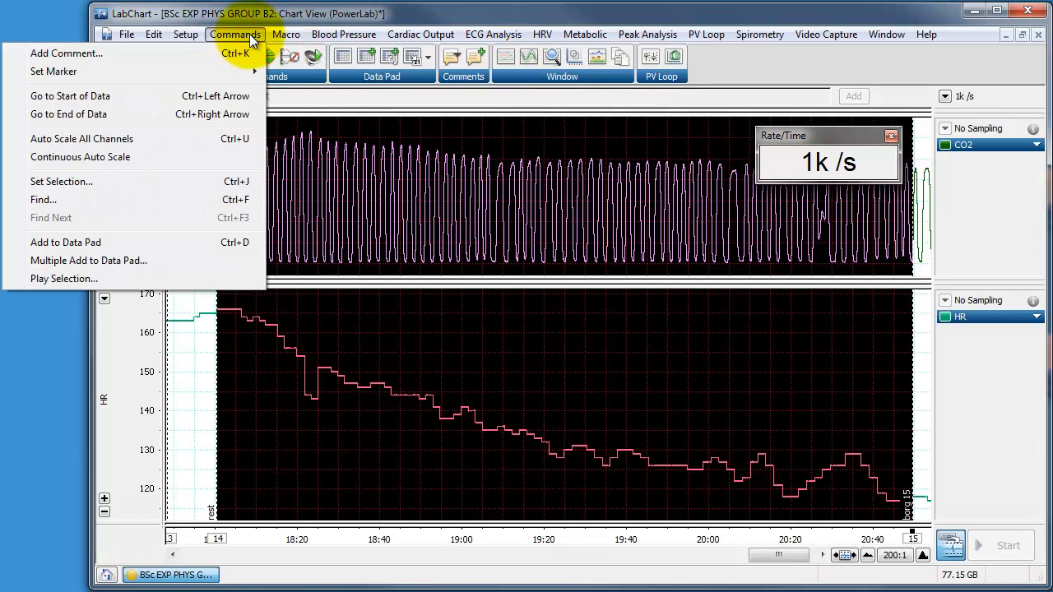
pyautogui.click(88, 261)
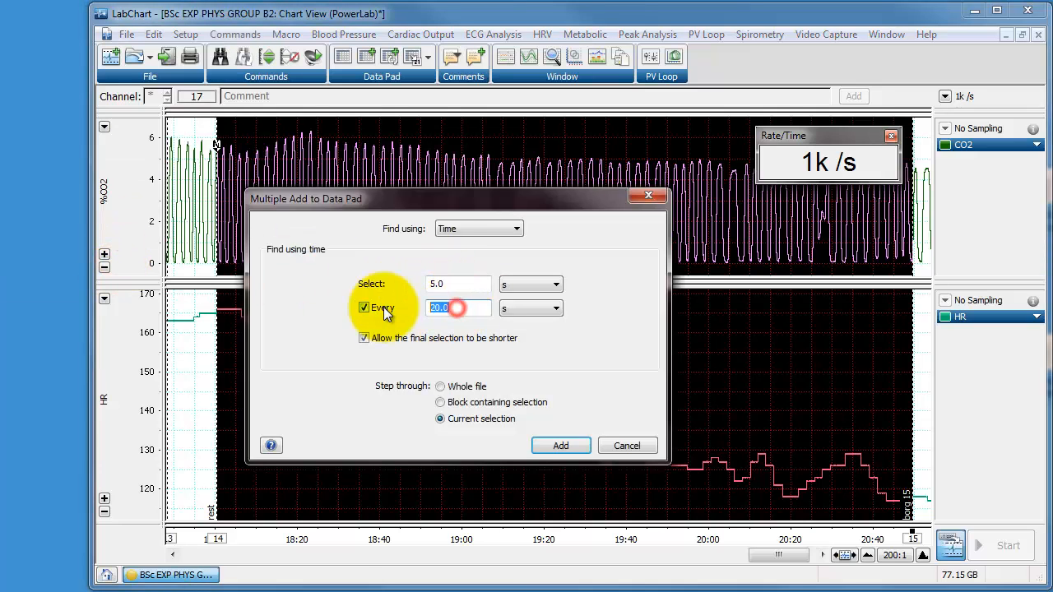
pyautogui.write('5')
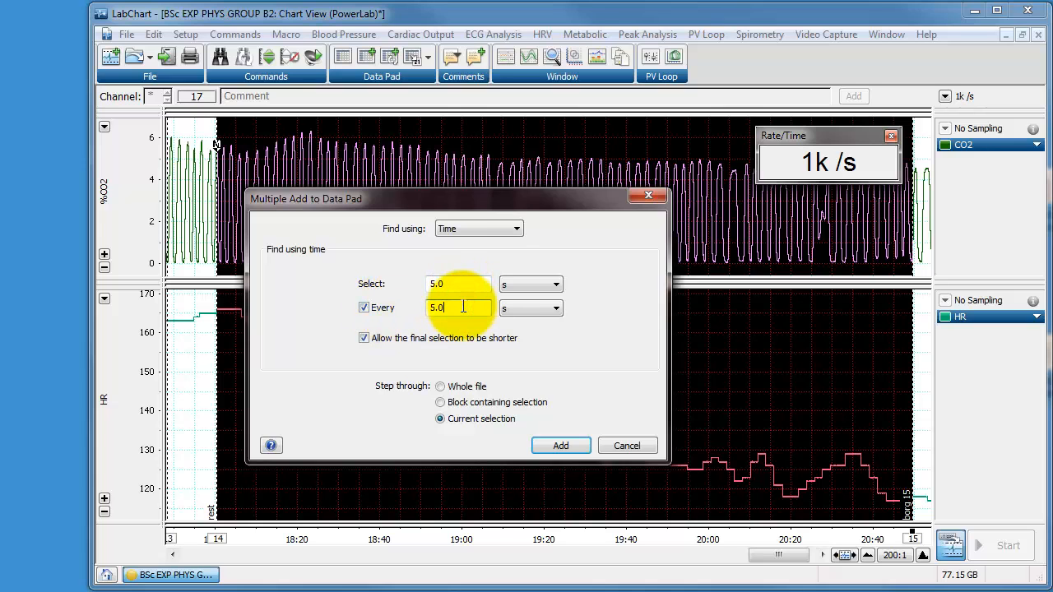
pyautogui.click(560, 445)
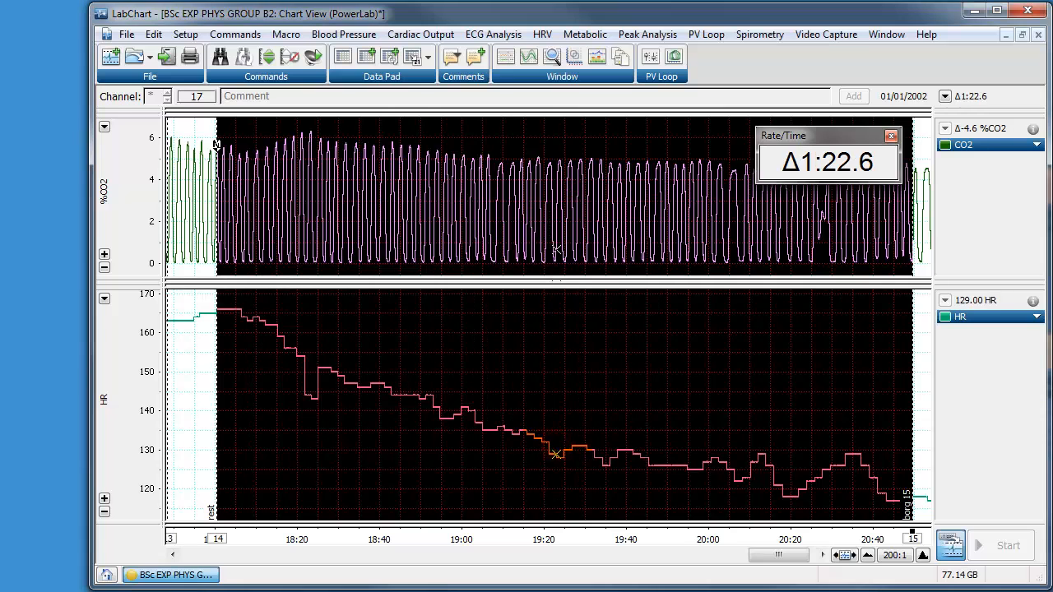
pyautogui.click(343, 56)
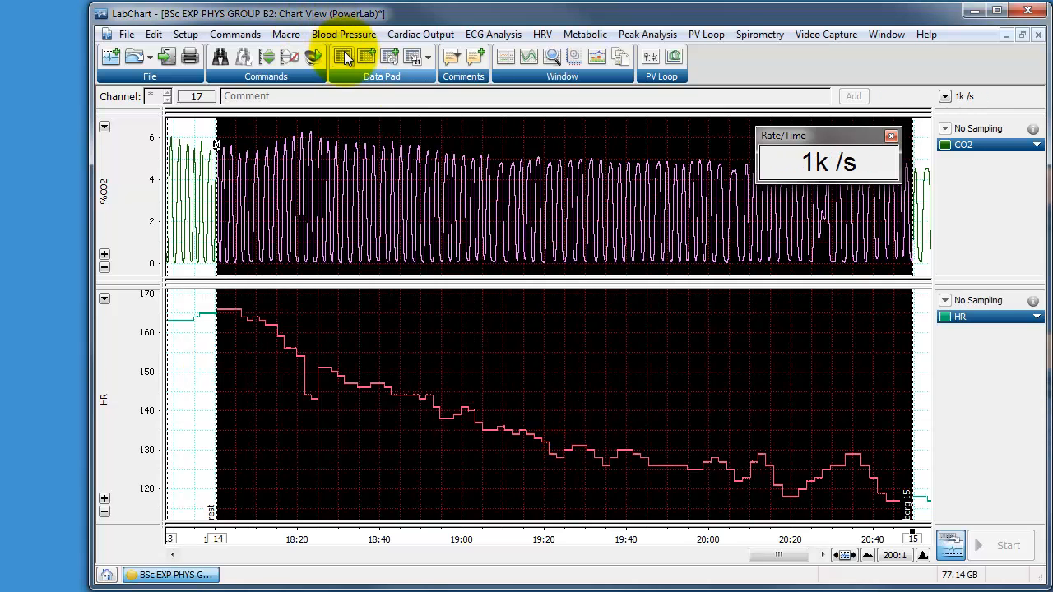
pyautogui.click(343, 55)
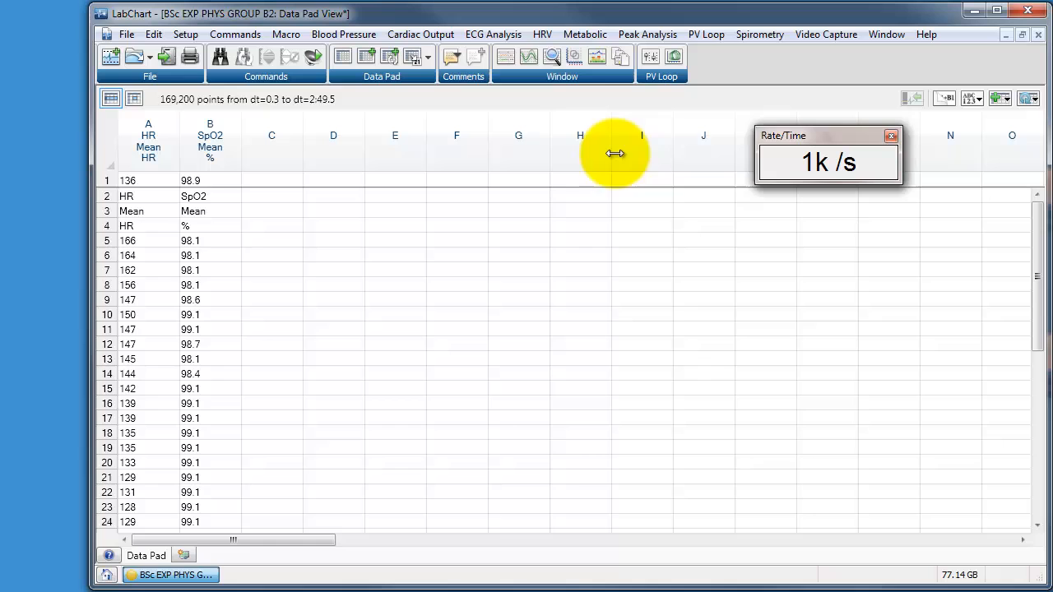
pyautogui.click(504, 56)
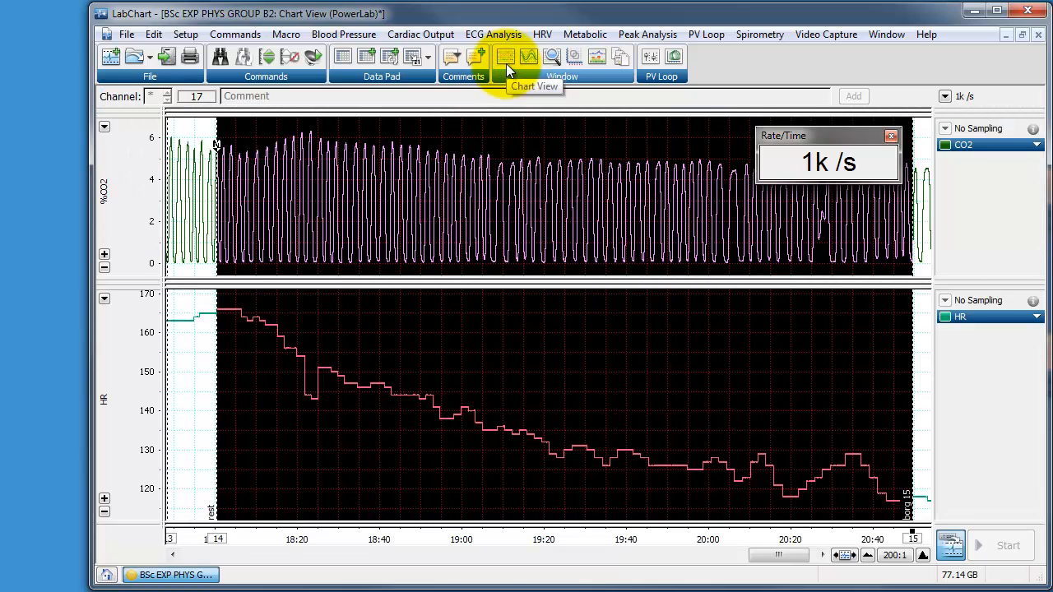